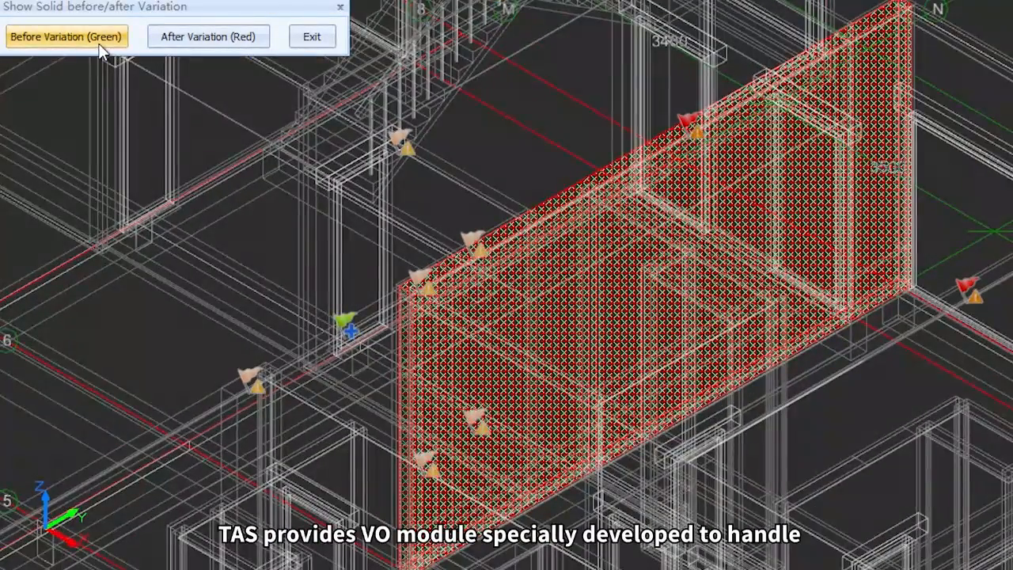
# Display the original wall with the Before Variation (Green) solid view.
pyautogui.click(66, 36)
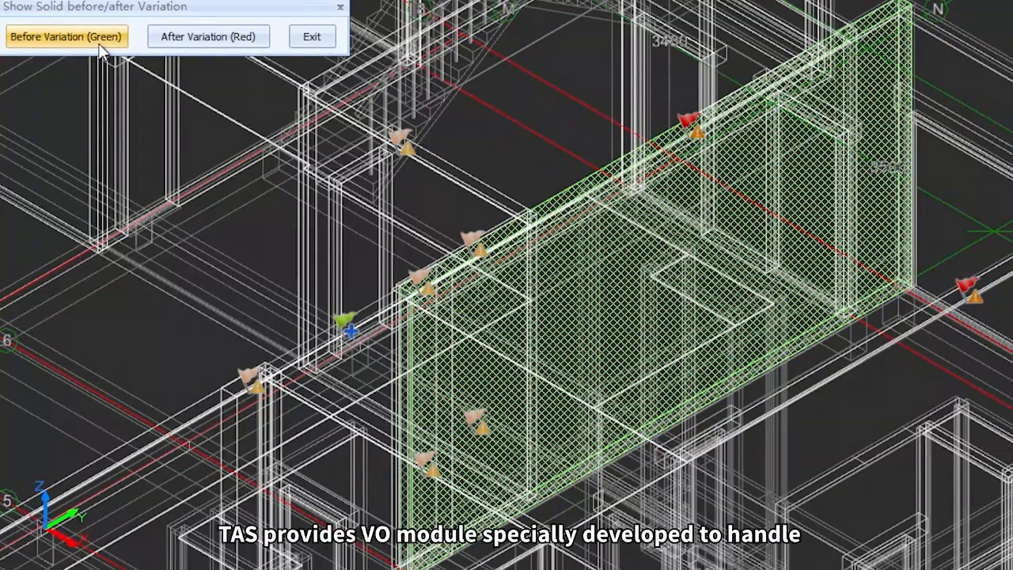
pyautogui.click(209, 37)
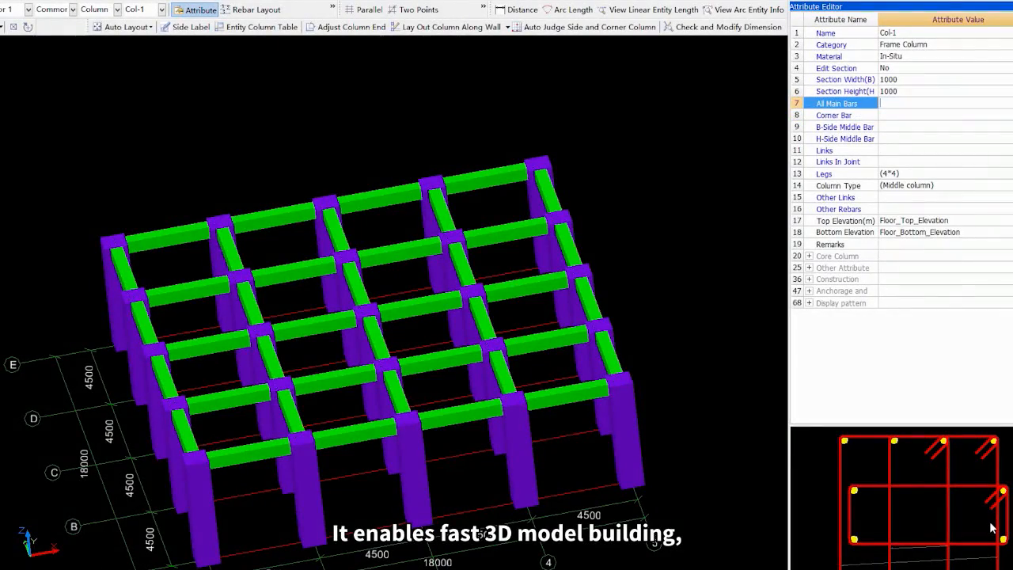
# Enter 16t2 as the All Main Bars specification for the frame column.
pyautogui.write('16t2')
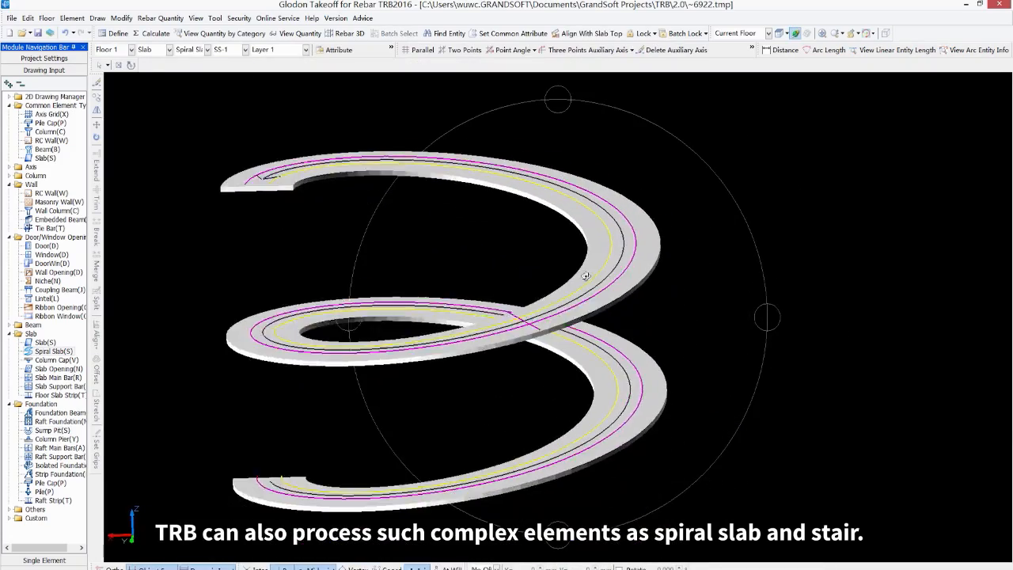
# Open the spiral slab element in the Rebar drawing view.
pyautogui.click(346, 33)
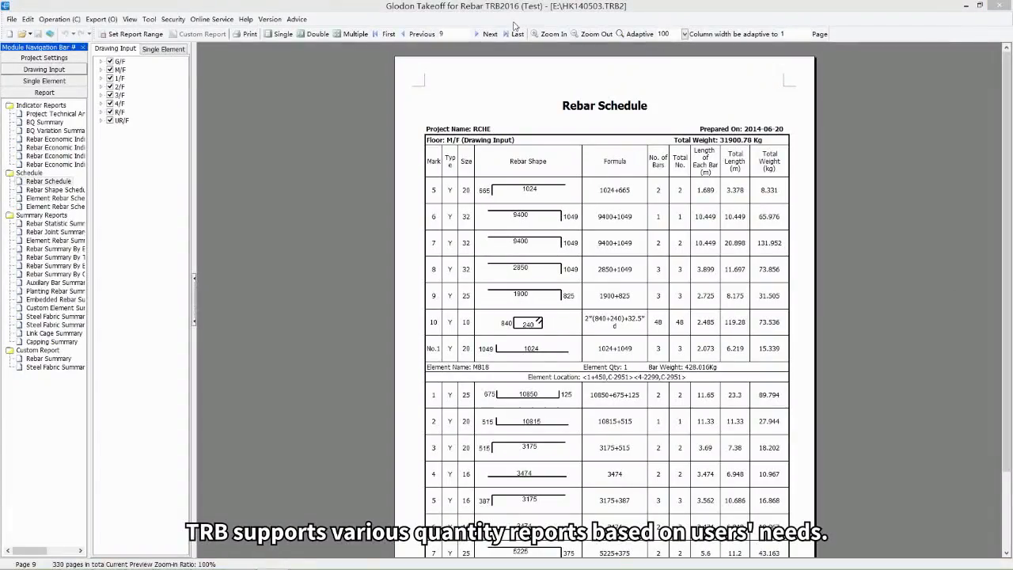
# Advance through the Rebar Schedule pages and switch to Element Rebar Schedule by Summary Info.
pyautogui.click(489, 34)
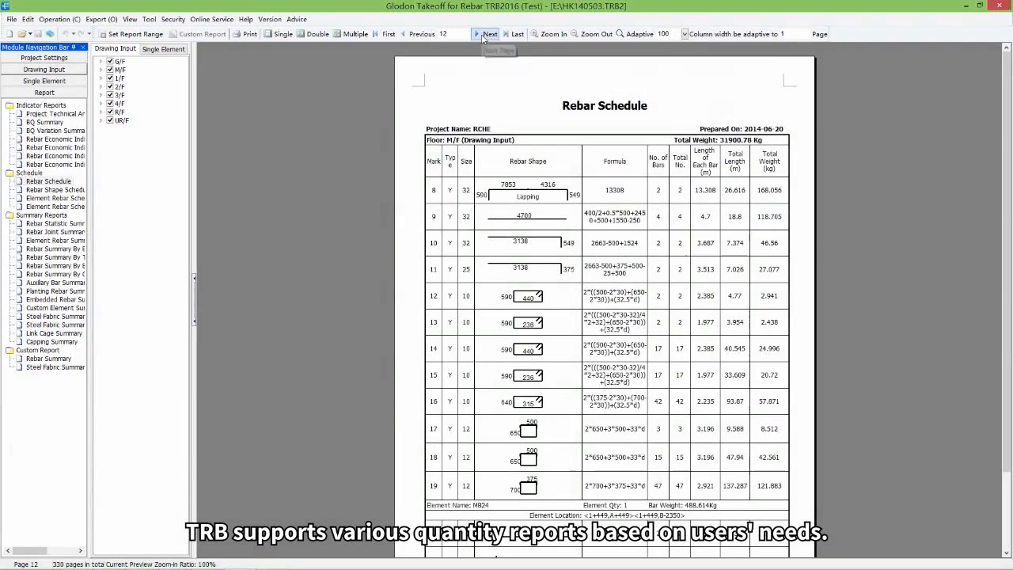
pyautogui.click(487, 34)
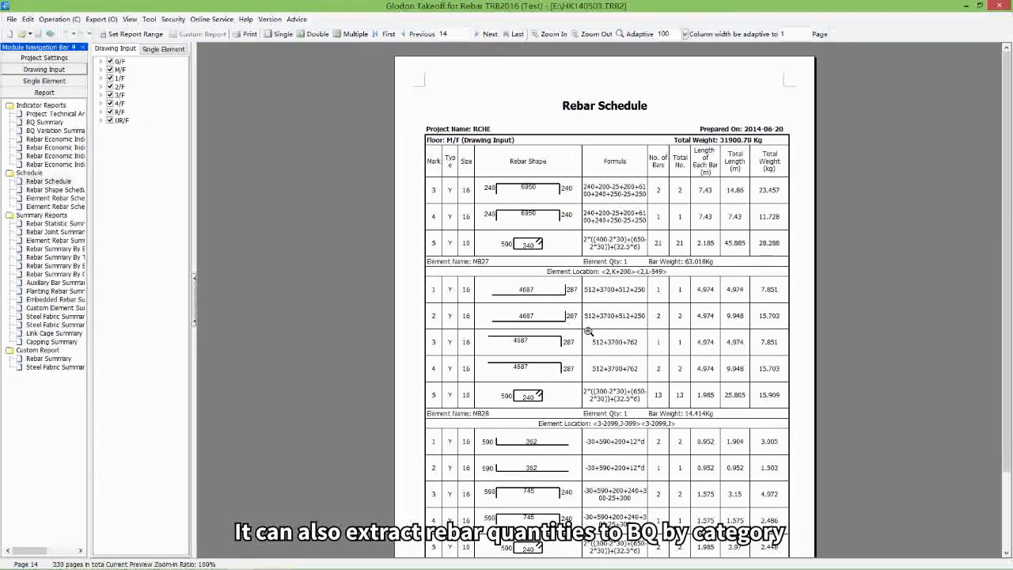
pyautogui.moveTo(699, 364)
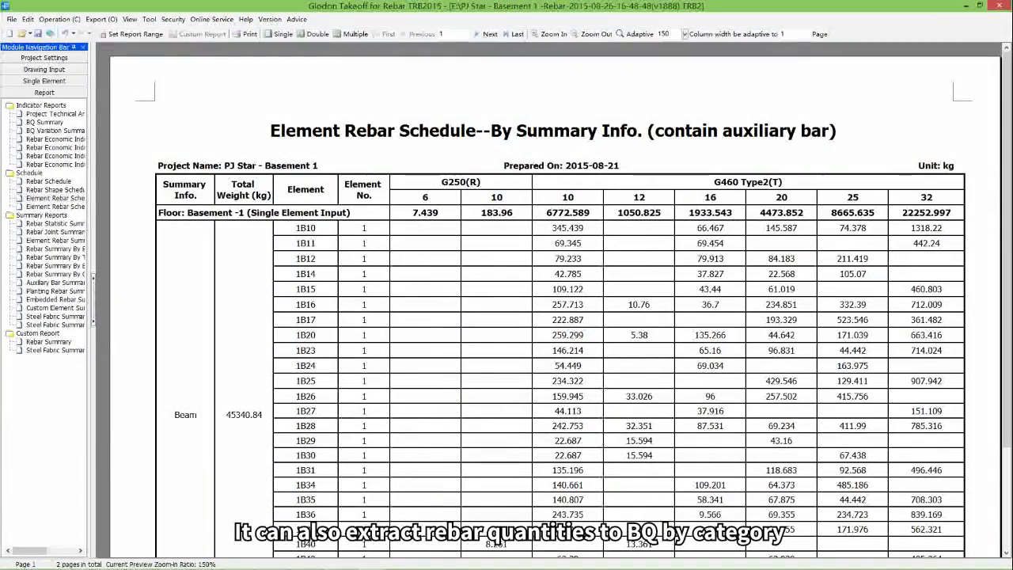
pyautogui.click(49, 241)
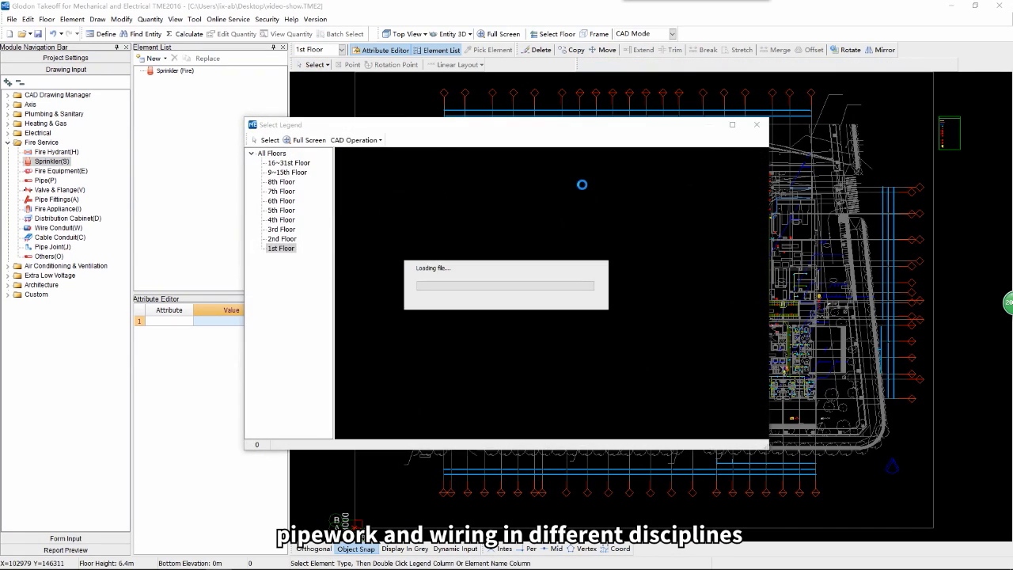
# Set the 3D Display Settings to show All Floors of the fire service model.
pyautogui.click(557, 33)
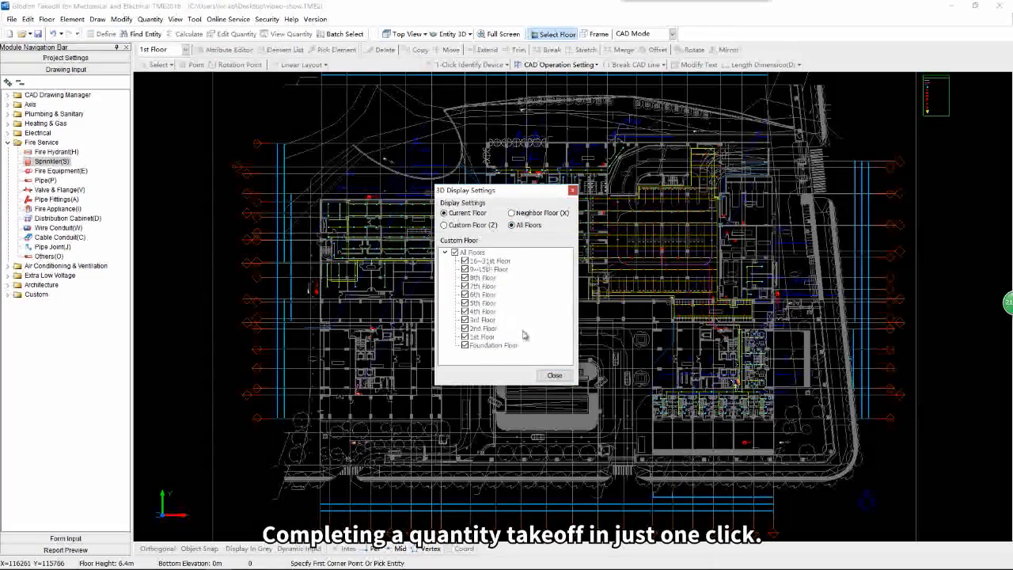
pyautogui.click(554, 375)
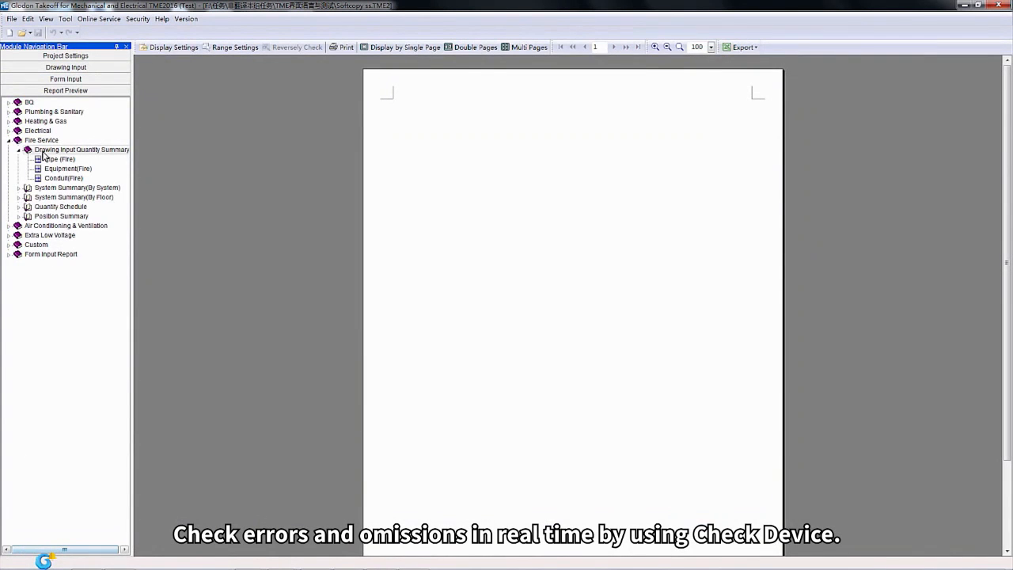
# Reverse-check the Pipe(Fire) quantities with View Quantity, then recalculate and confirm completion.
pyautogui.click(57, 158)
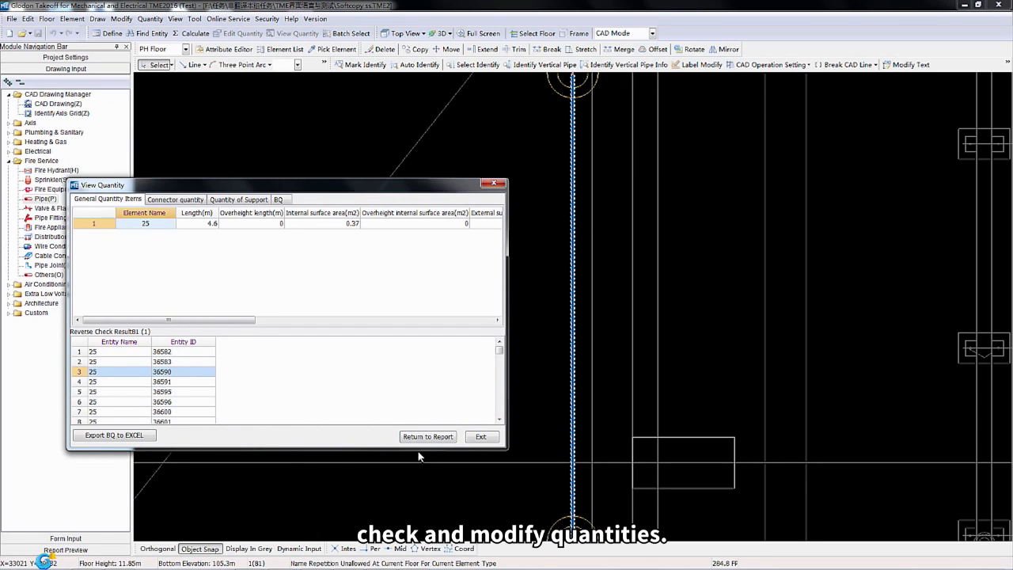
pyautogui.click(427, 437)
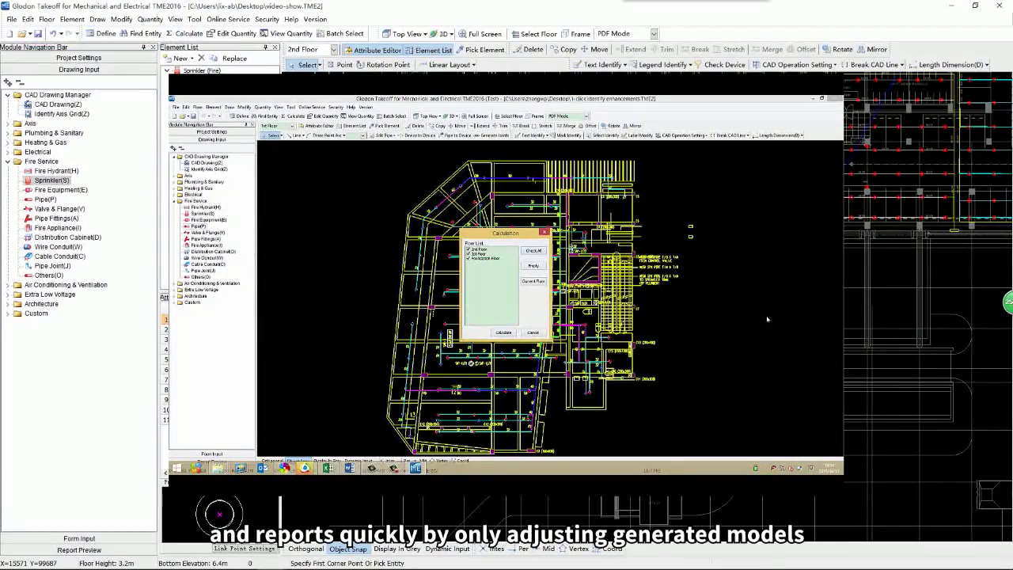
pyautogui.click(504, 333)
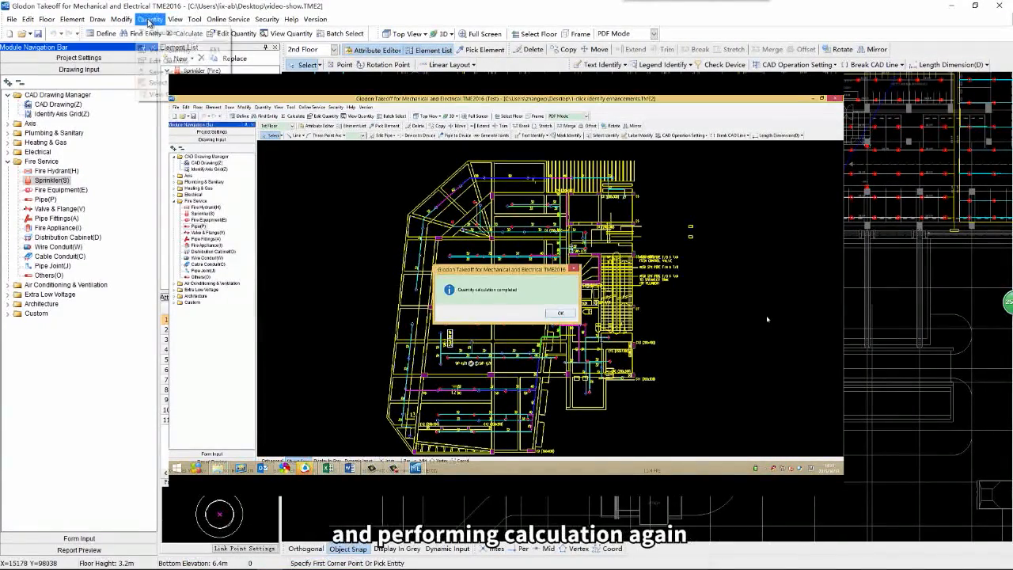
pyautogui.click(560, 313)
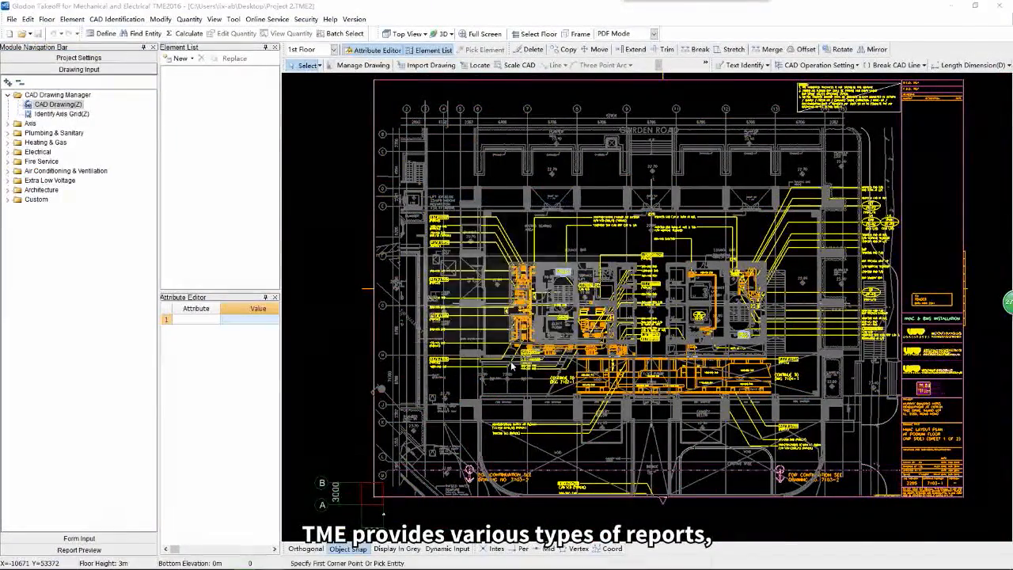
# Select the Equipment(ACMV) quantity summary report and export it to an Excel (*.xls) file.
pyautogui.click(80, 90)
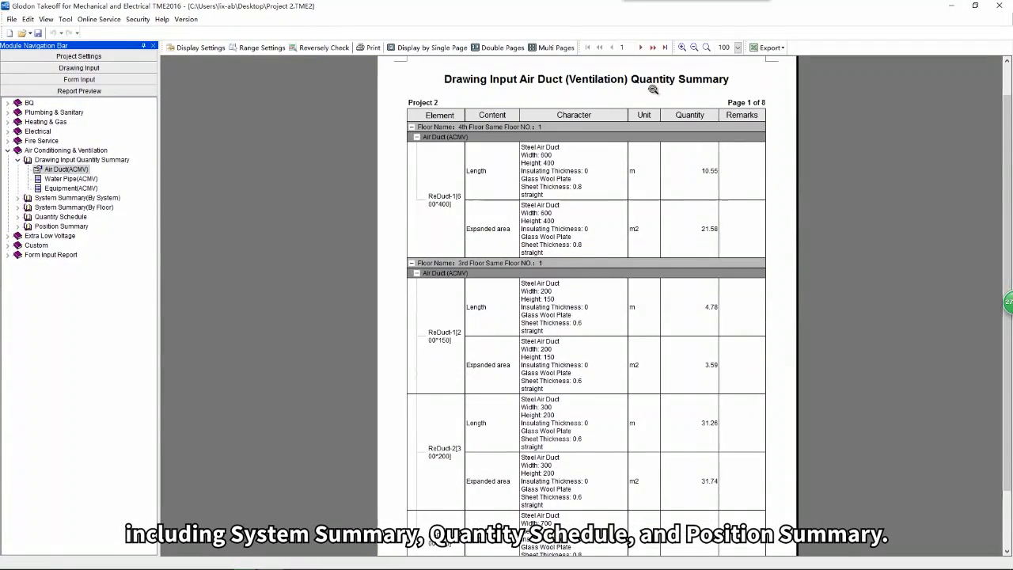
pyautogui.click(69, 187)
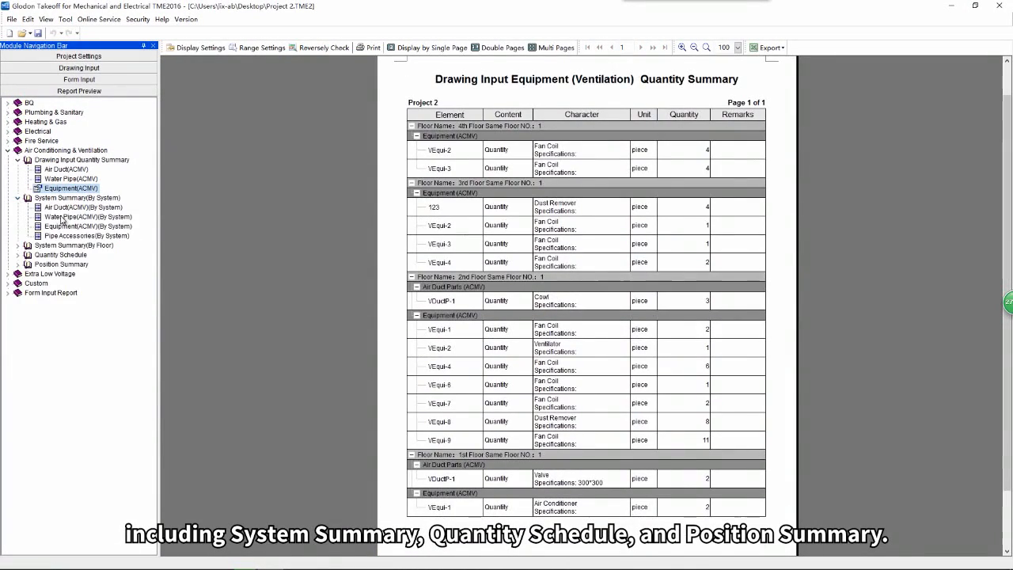
pyautogui.click(88, 225)
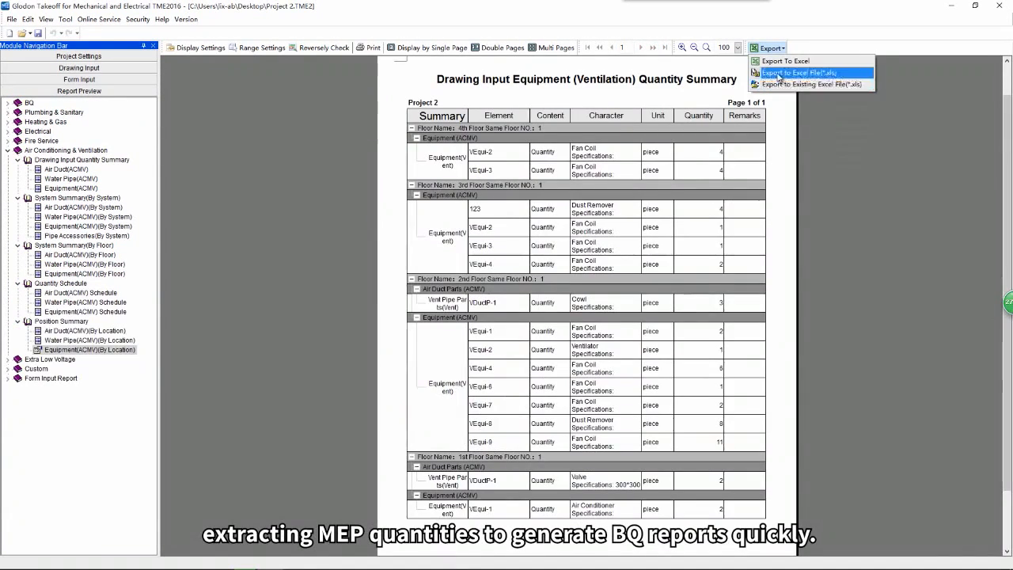
pyautogui.click(799, 73)
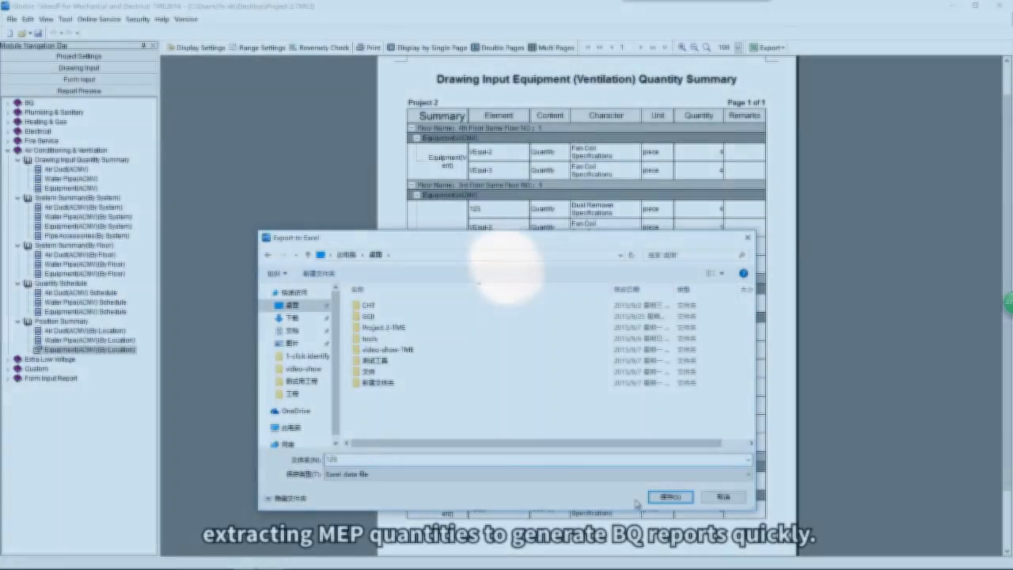